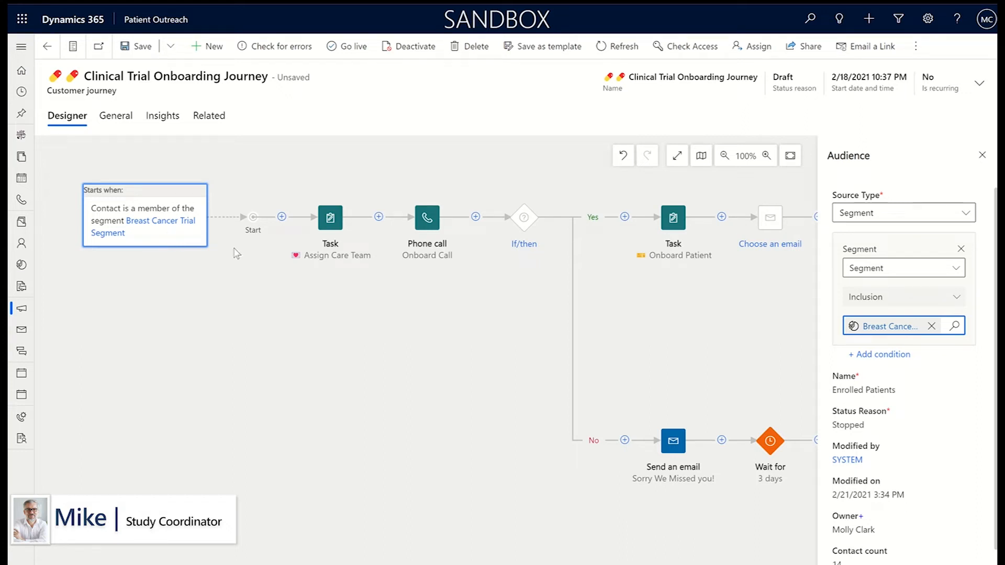
{"action": "left_click", "coordinate": [330, 217]}
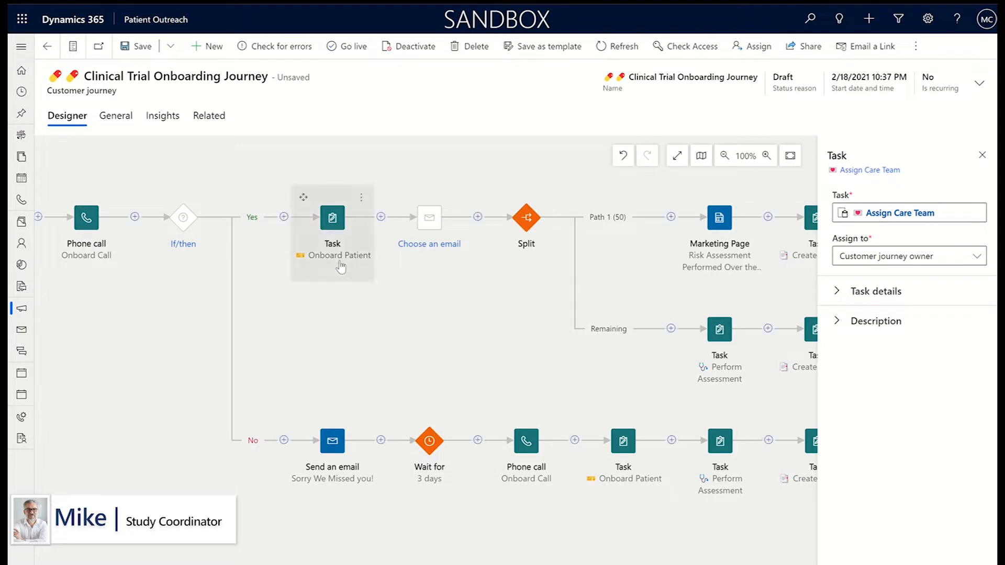
{"action": "left_click", "coordinate": [332, 218]}
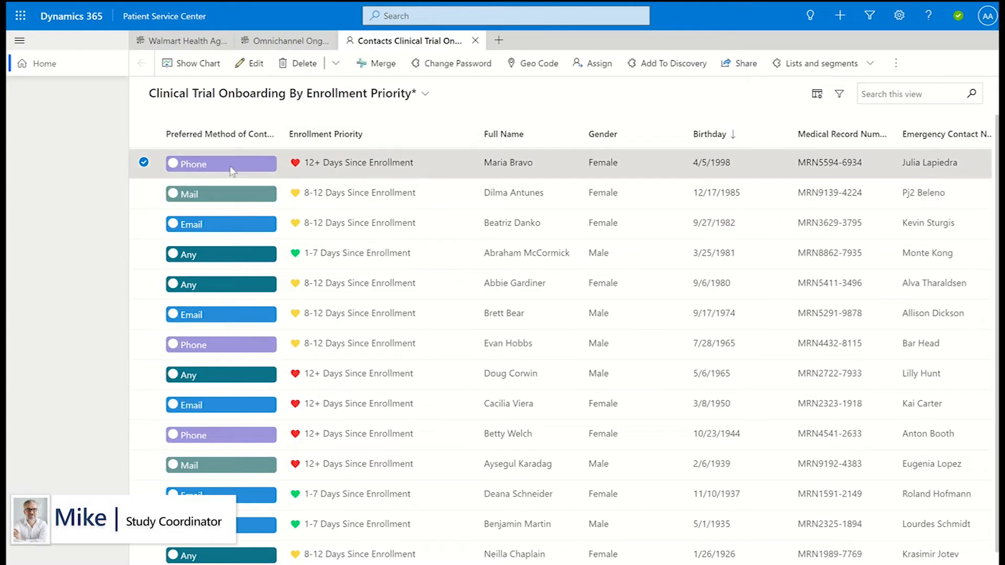
{"action": "mouse_move", "coordinate": [222, 169]}
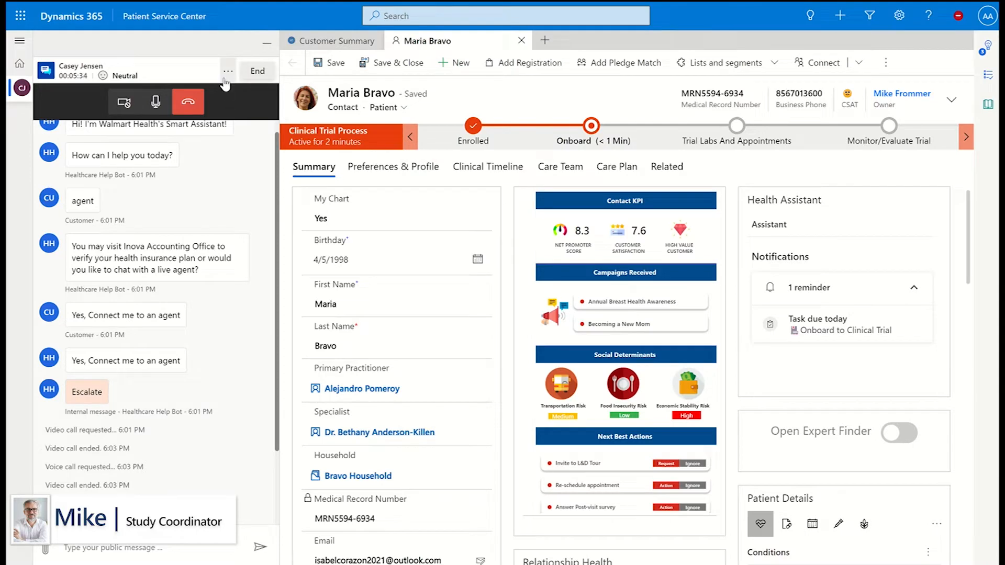
{"action": "left_click", "coordinate": [187, 85]}
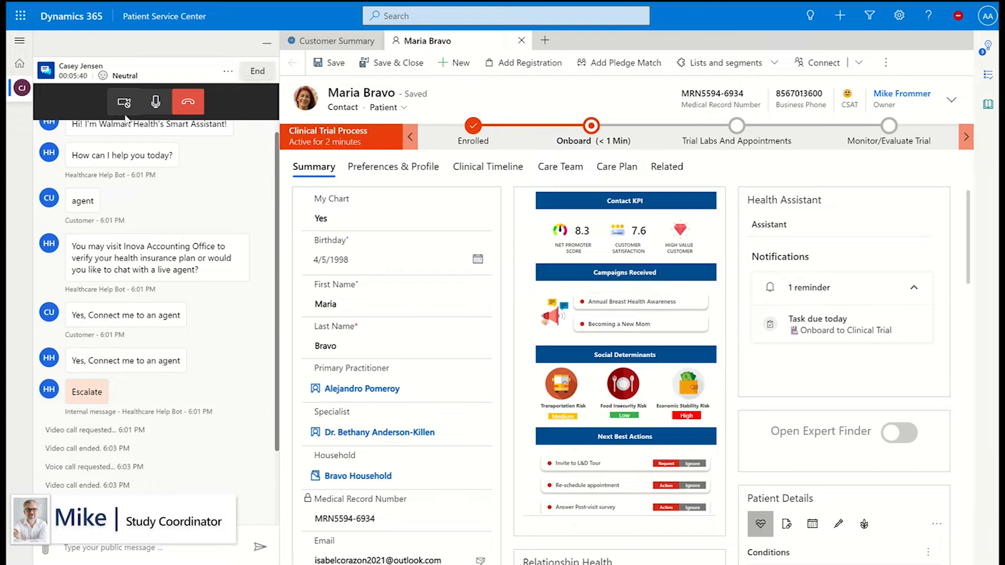
{"action": "mouse_move", "coordinate": [123, 101]}
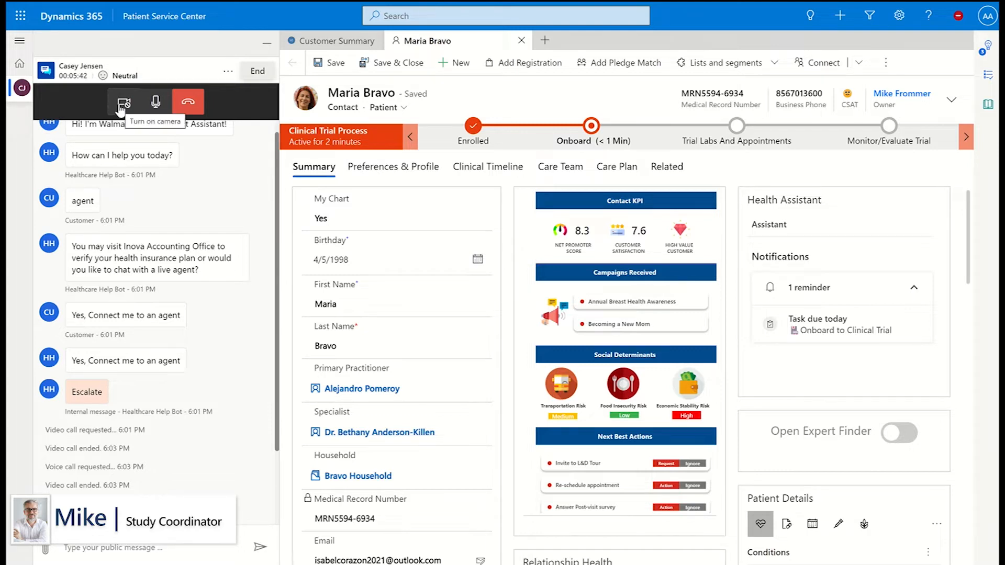
{"action": "left_click", "coordinate": [123, 103]}
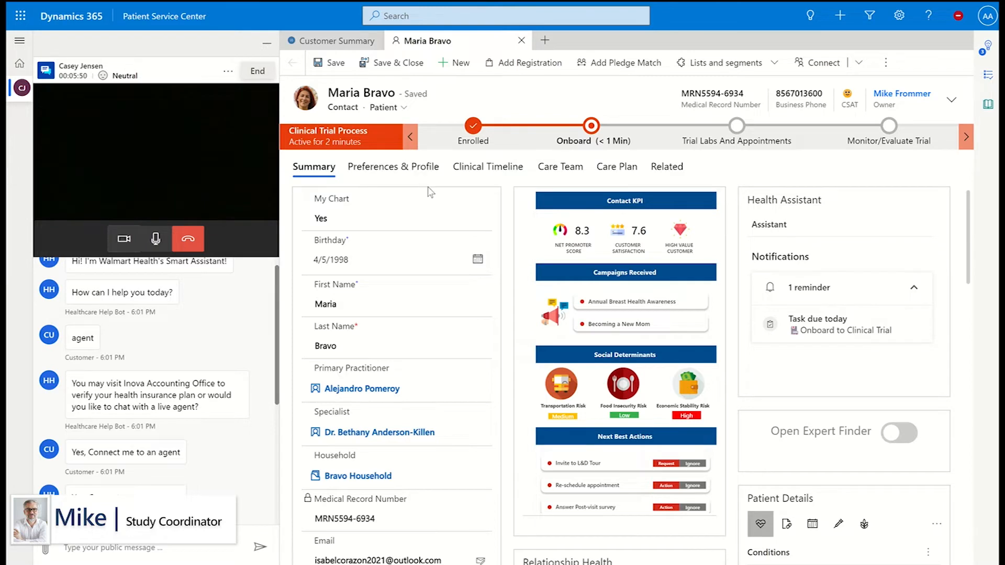
{"action": "mouse_move", "coordinate": [861, 299]}
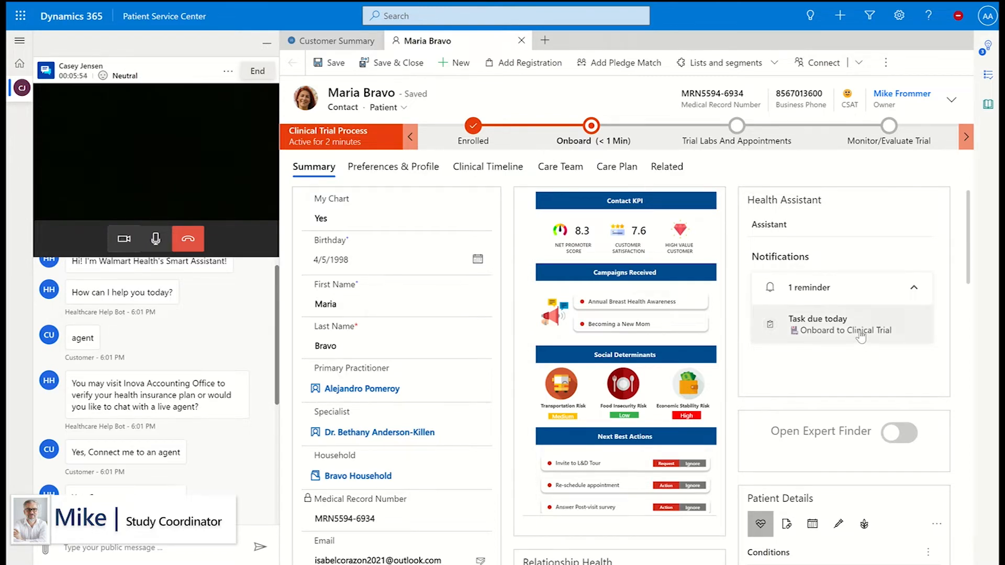
Open the 'Onboard to Clinical Trial' task reminder due today in Health Assistant.
{"action": "left_click", "coordinate": [842, 324]}
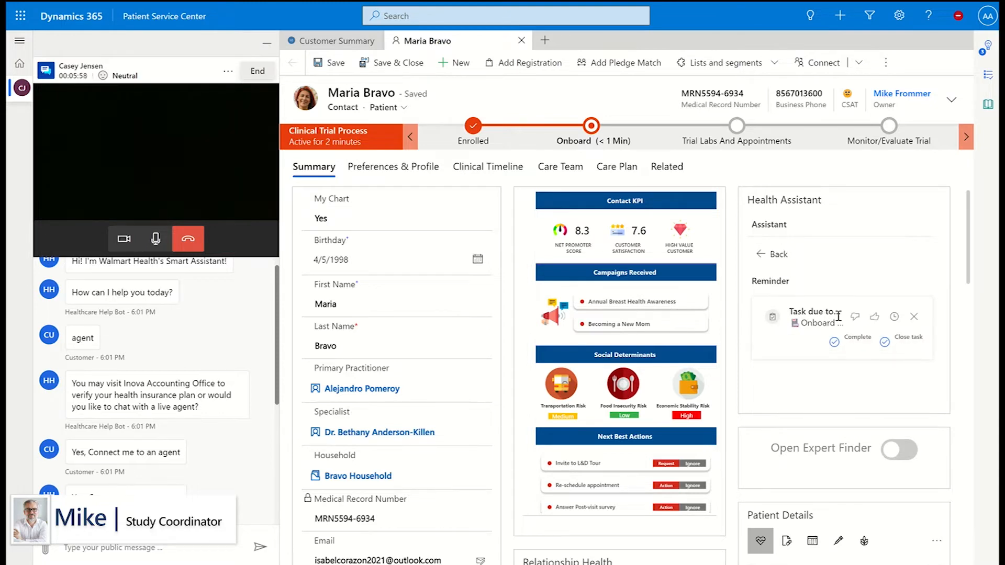
{"action": "scroll", "scroll_direction": "down", "scroll_amount": 3}
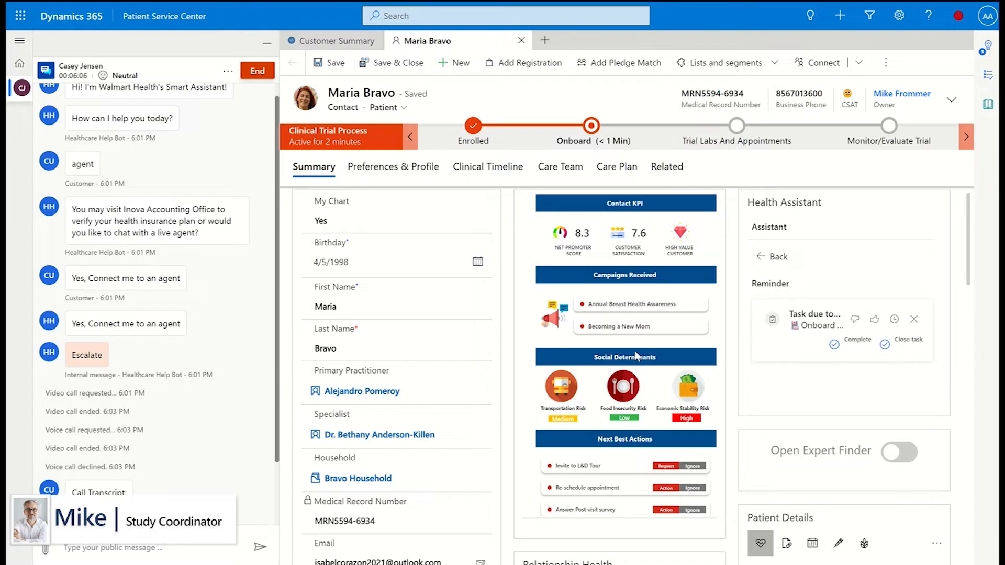
{"action": "mouse_move", "coordinate": [478, 146]}
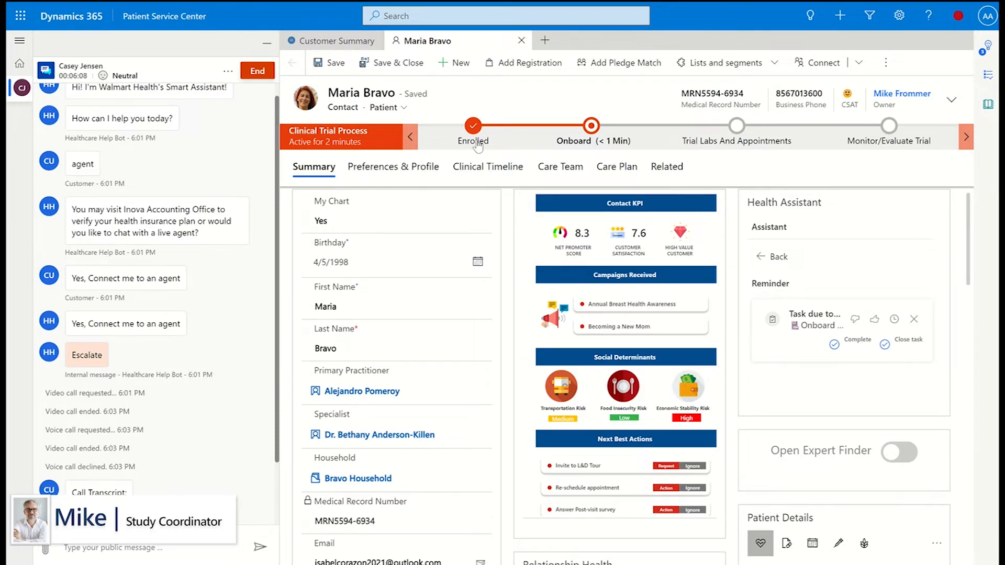
Set Enrolled as the active stage, then advance the clinical trial process to Onboard.
{"action": "left_click", "coordinate": [472, 126]}
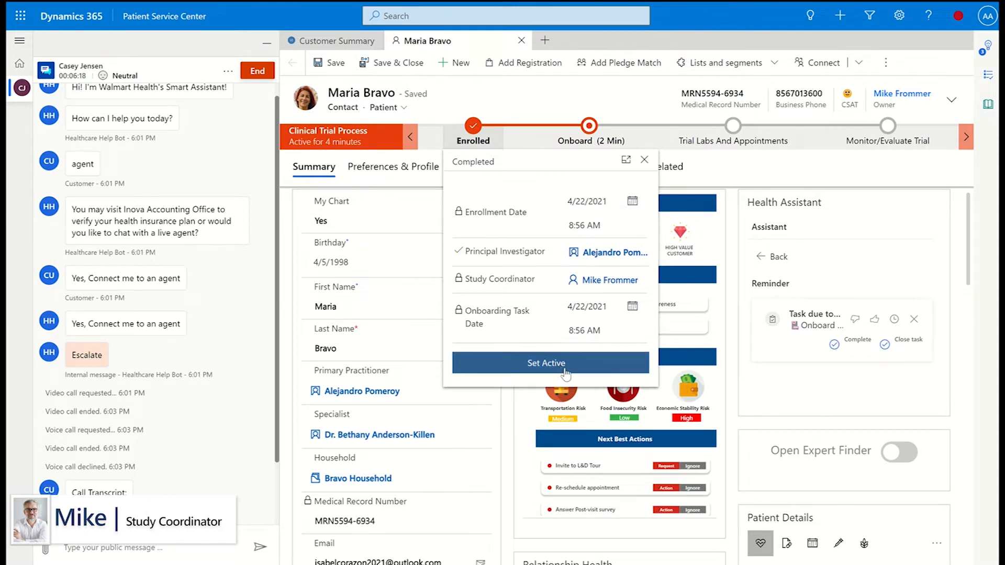
{"action": "left_click", "coordinate": [549, 362]}
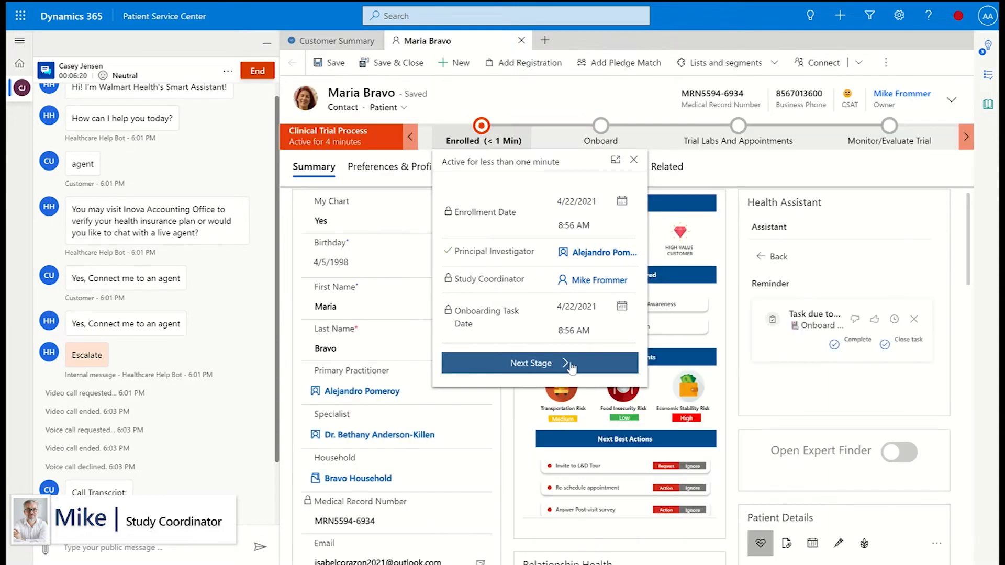
{"action": "left_click", "coordinate": [530, 363]}
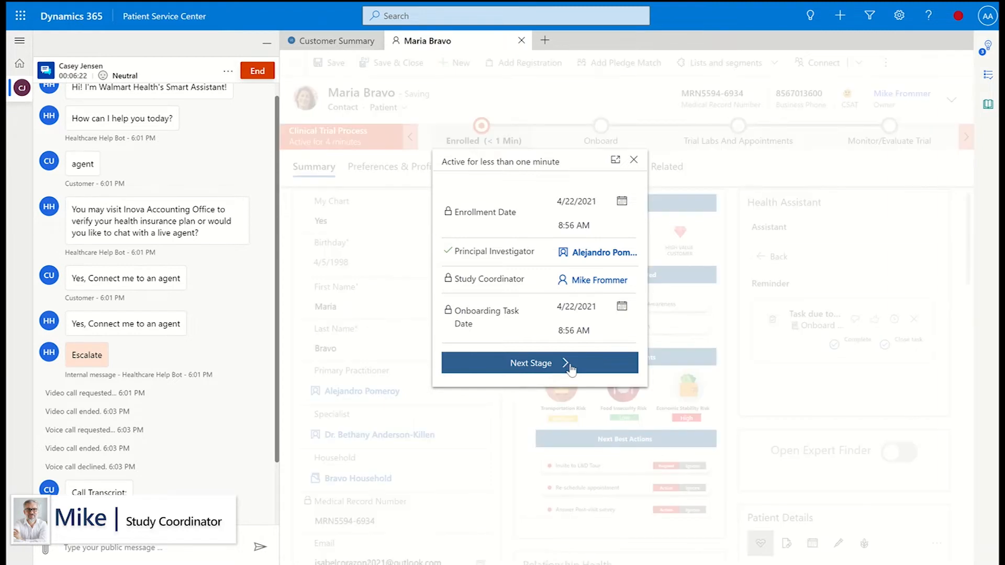
{"action": "left_click", "coordinate": [539, 363]}
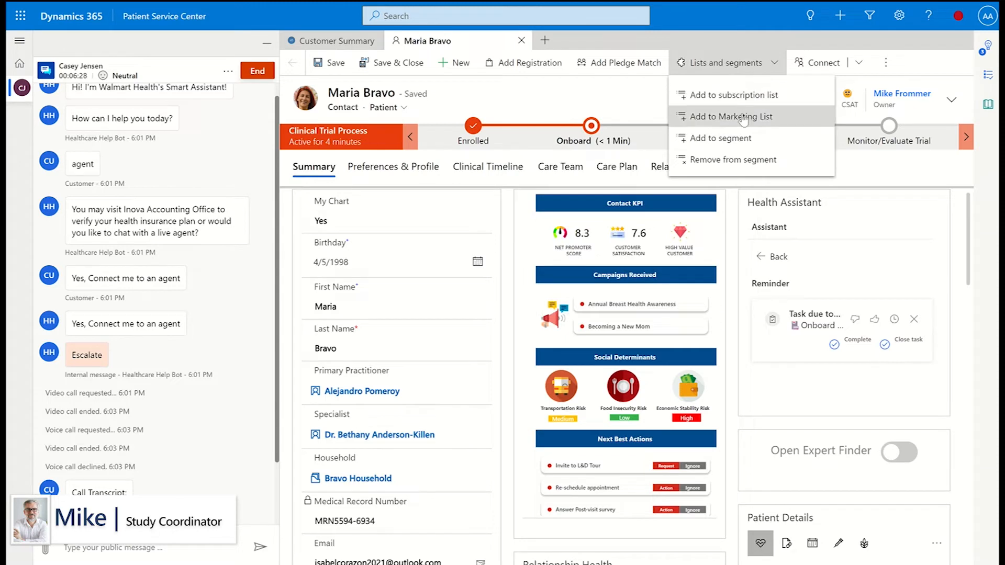
{"action": "left_click", "coordinate": [733, 116]}
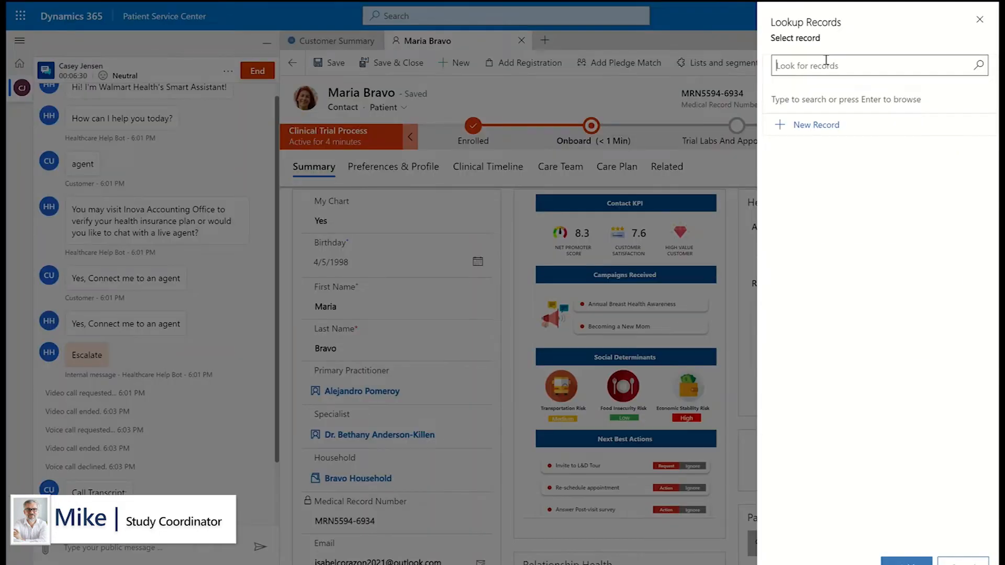
{"action": "type", "text": "breast can"}
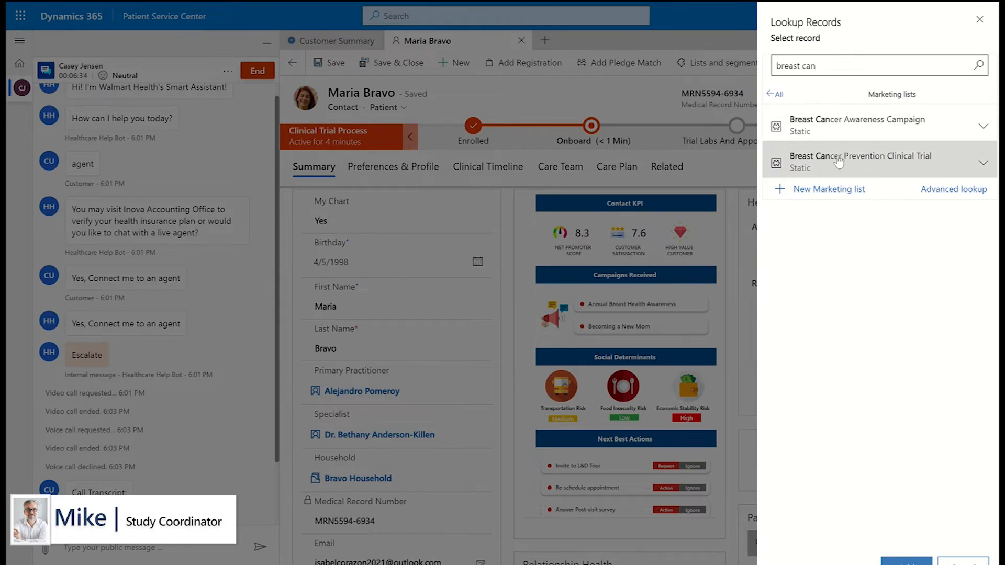
{"action": "left_click", "coordinate": [860, 159]}
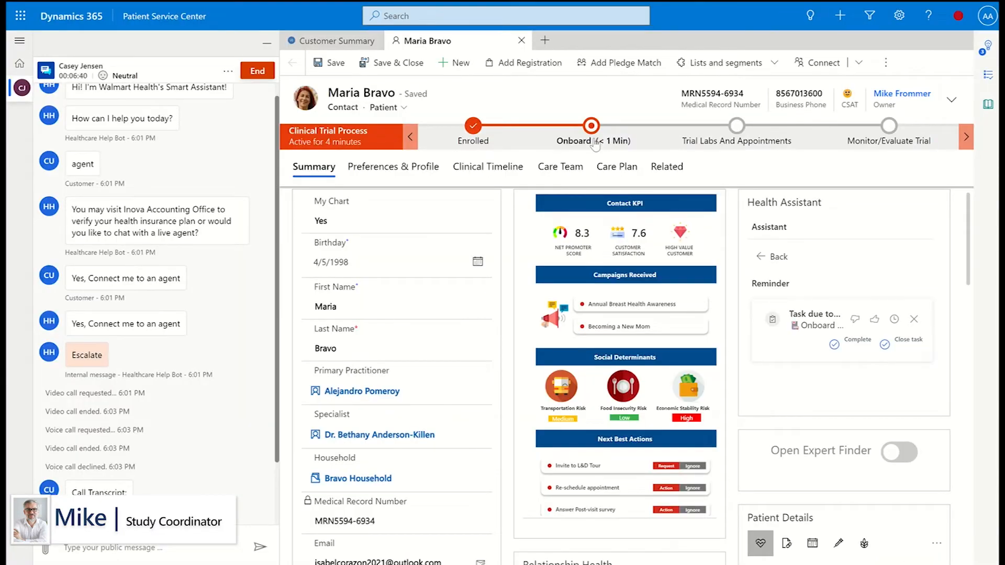
{"action": "left_click", "coordinate": [591, 125]}
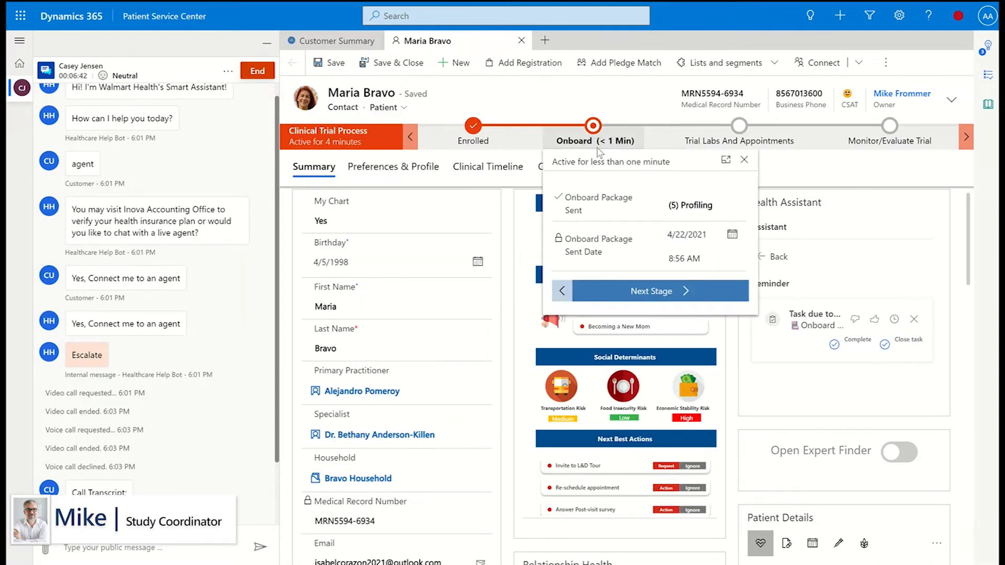
{"action": "left_click", "coordinate": [650, 290]}
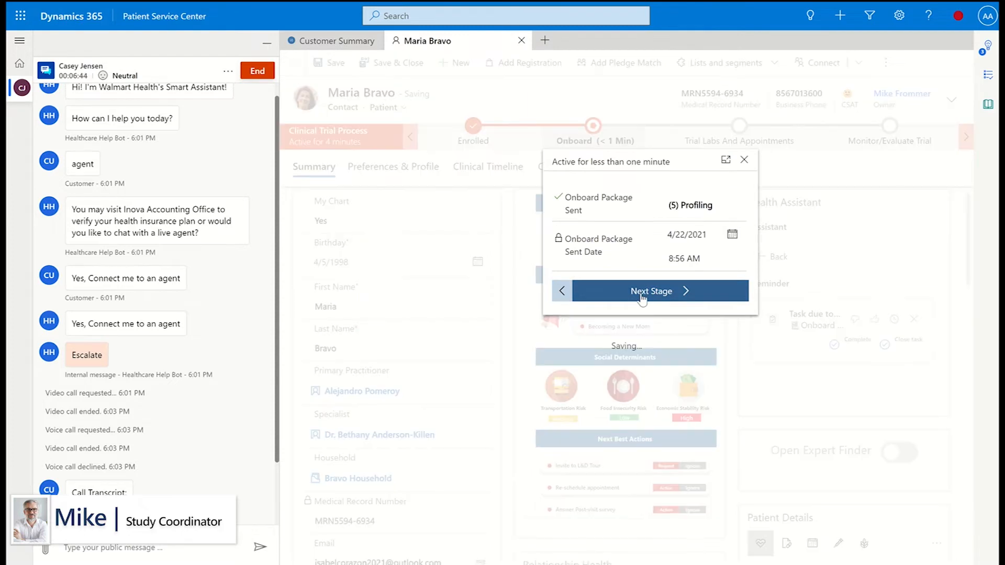
{"action": "left_click", "coordinate": [651, 290]}
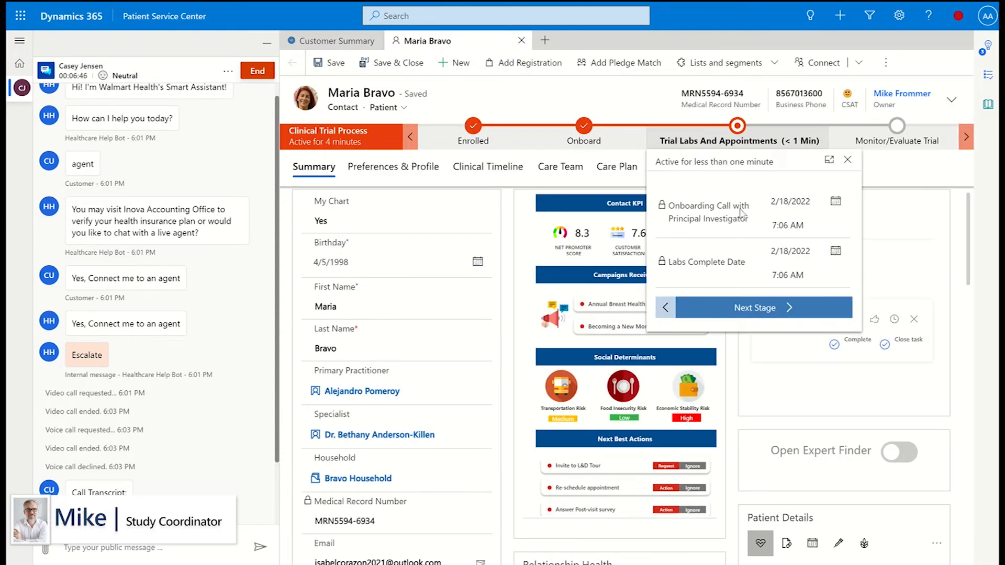
{"action": "mouse_move", "coordinate": [811, 156]}
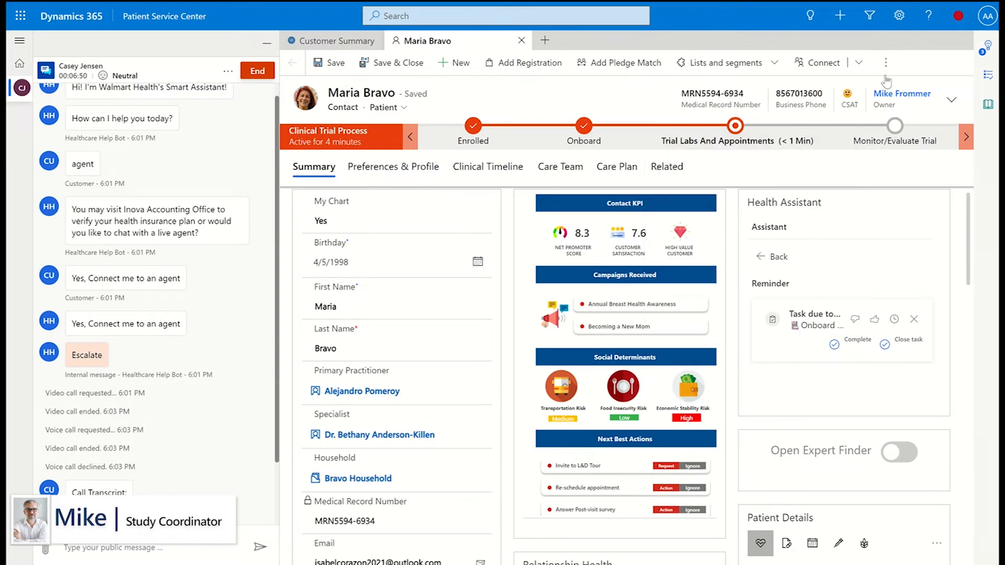
{"action": "left_click", "coordinate": [887, 62]}
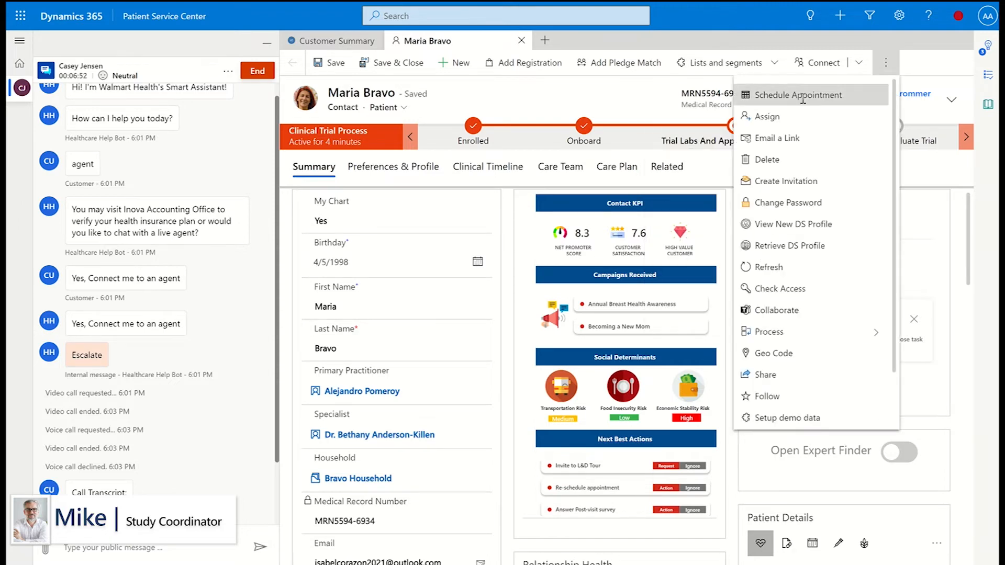
{"action": "left_click", "coordinate": [544, 39]}
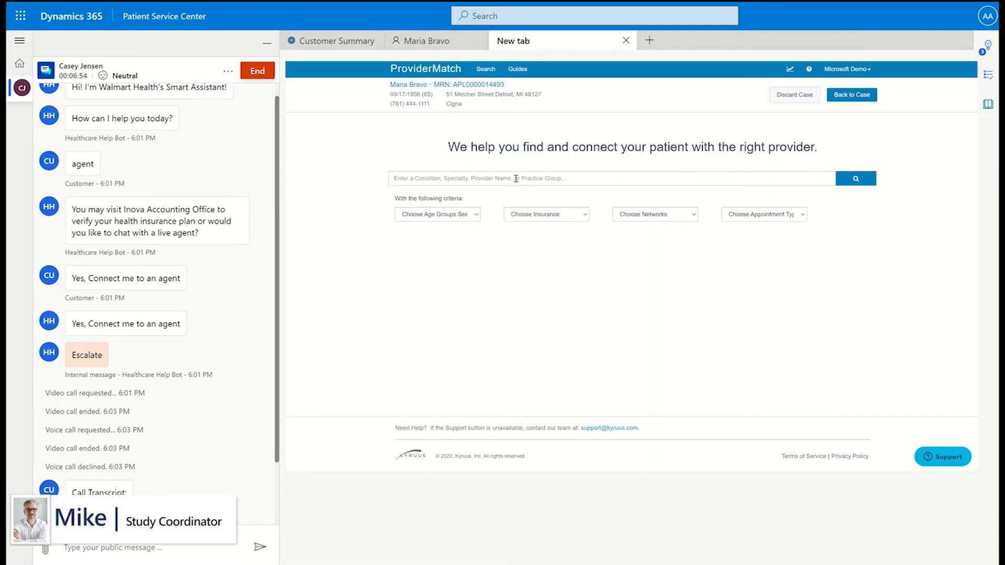
Search ProviderMatch for 'Breast Cancer' providers limited to Adults, reviewing network and appointment type.
{"action": "type", "text": "Bre"}
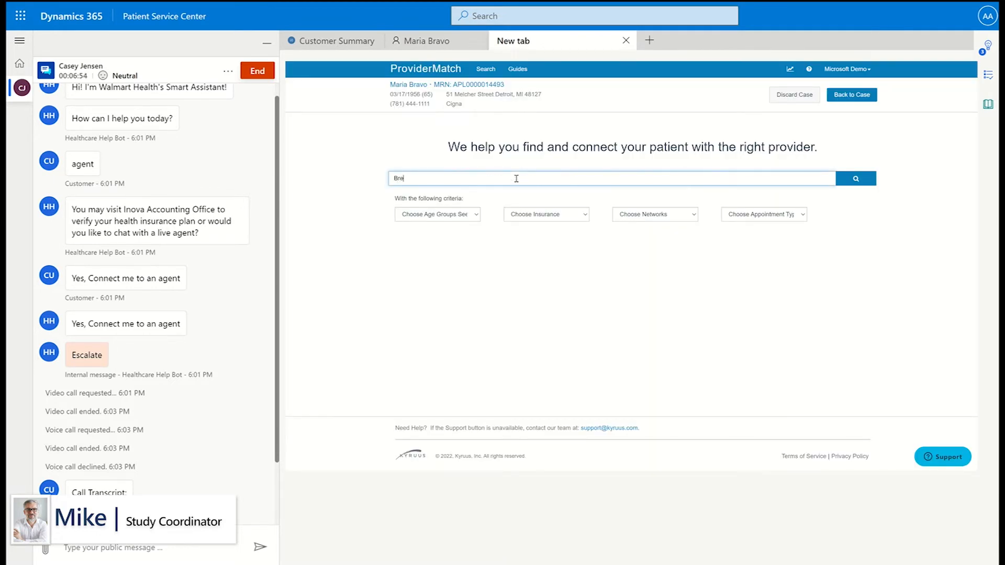
{"action": "type", "text": "Breast Cancer prevention and risk reduction"}
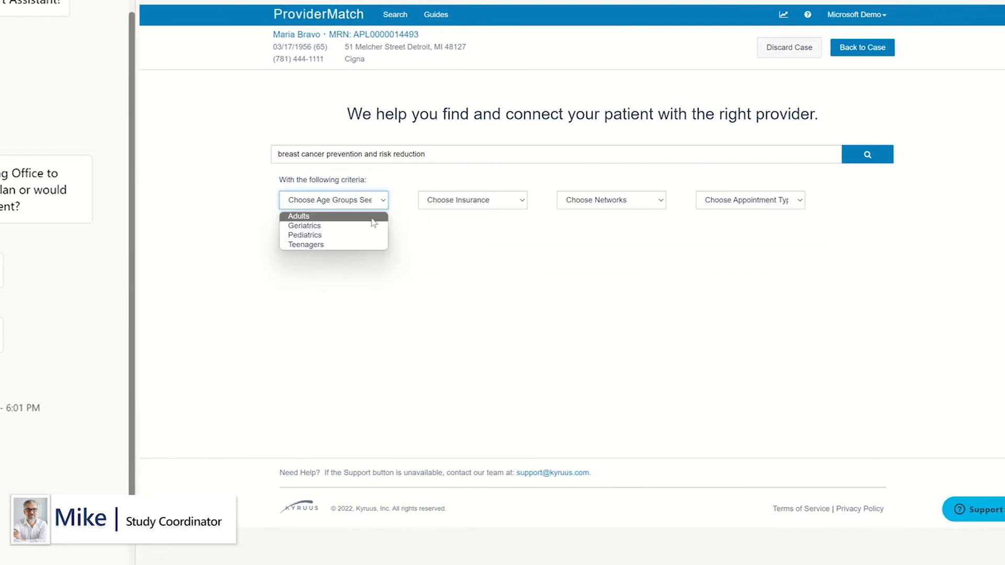
{"action": "left_click", "coordinate": [472, 200]}
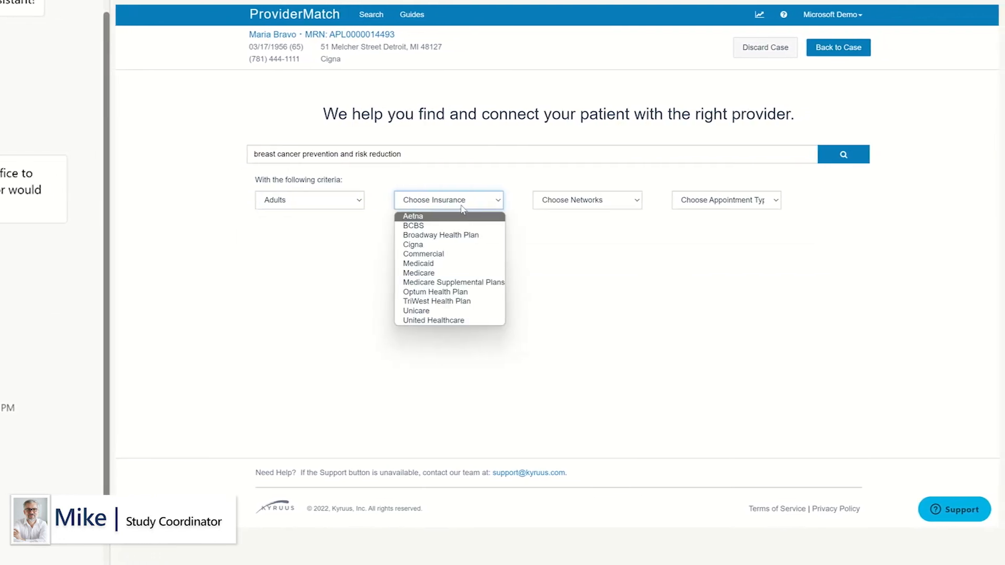
{"action": "left_click", "coordinate": [569, 199]}
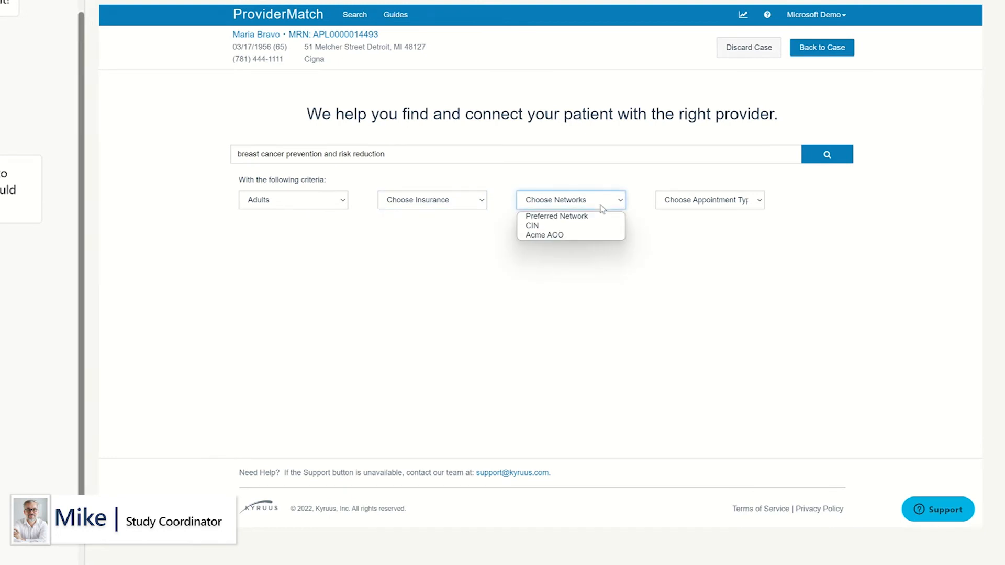
{"action": "left_click", "coordinate": [710, 200]}
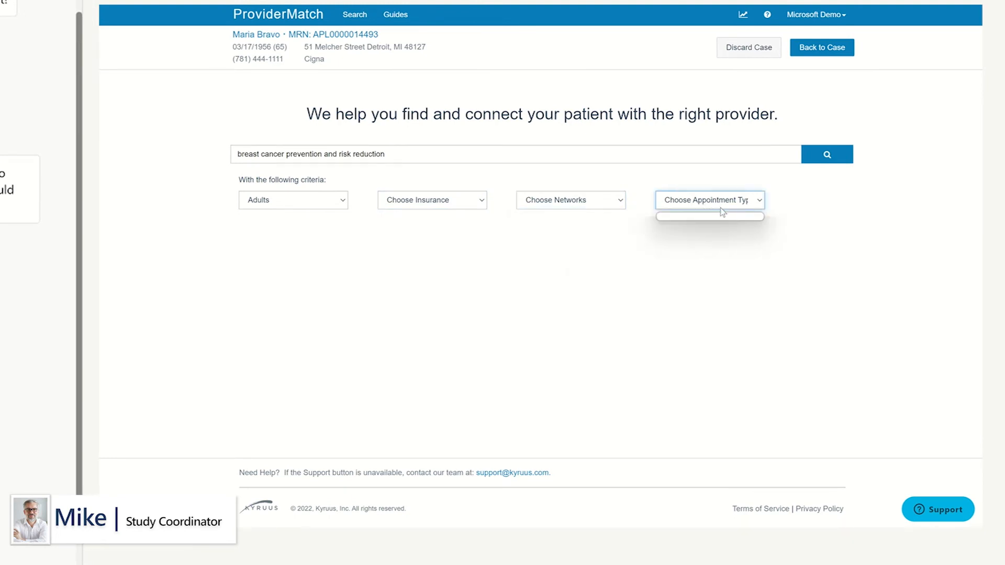
{"action": "left_click", "coordinate": [826, 154]}
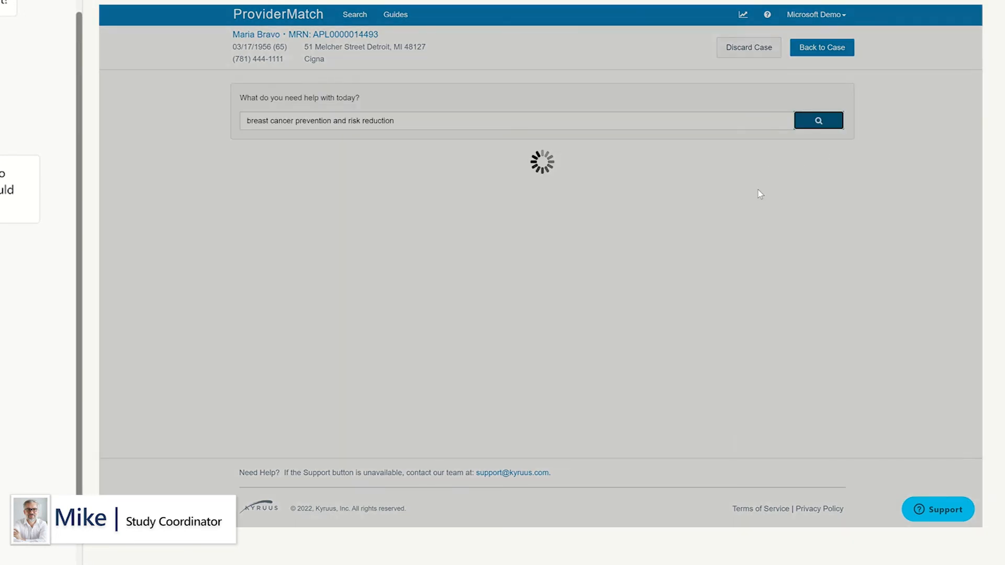
{"action": "left_click", "coordinate": [817, 120]}
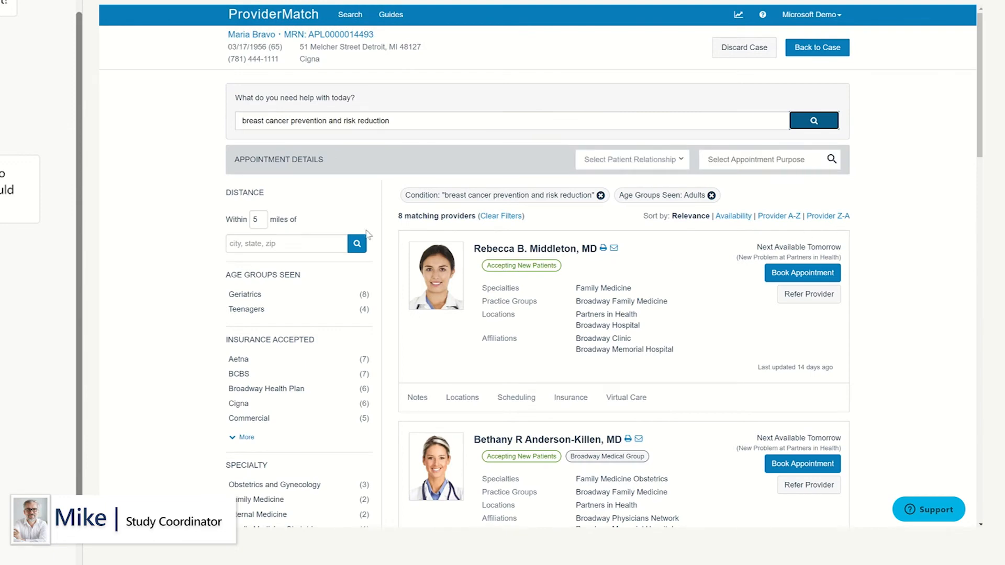
{"action": "scroll", "scroll_direction": "down", "scroll_amount": 3}
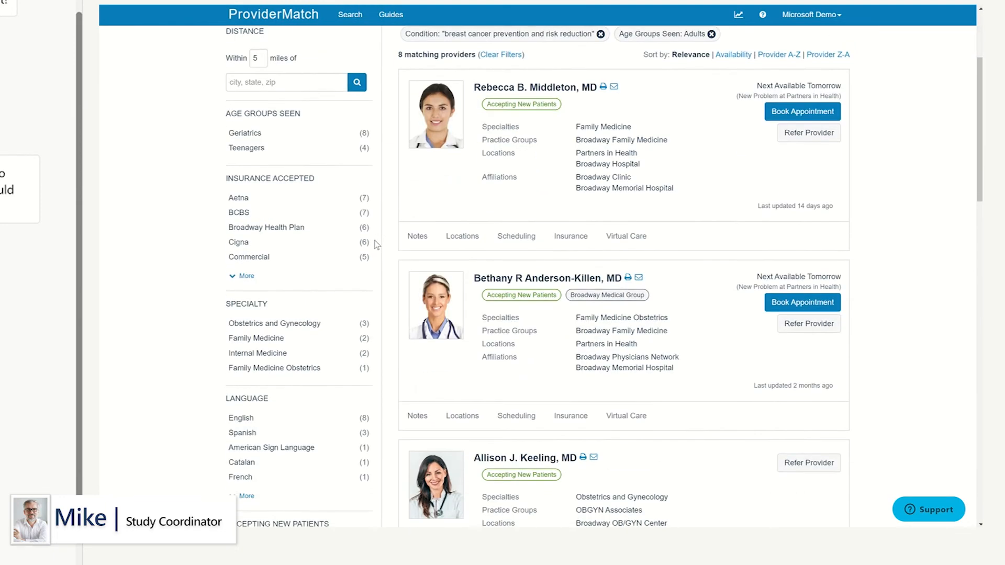
{"action": "scroll", "scroll_direction": "down", "scroll_amount": 3}
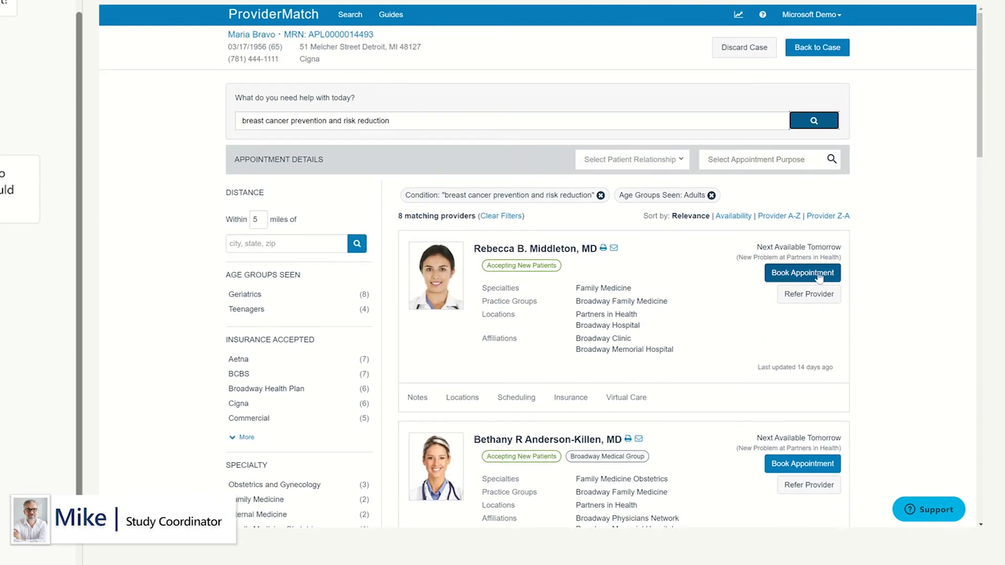
{"action": "left_click", "coordinate": [802, 272]}
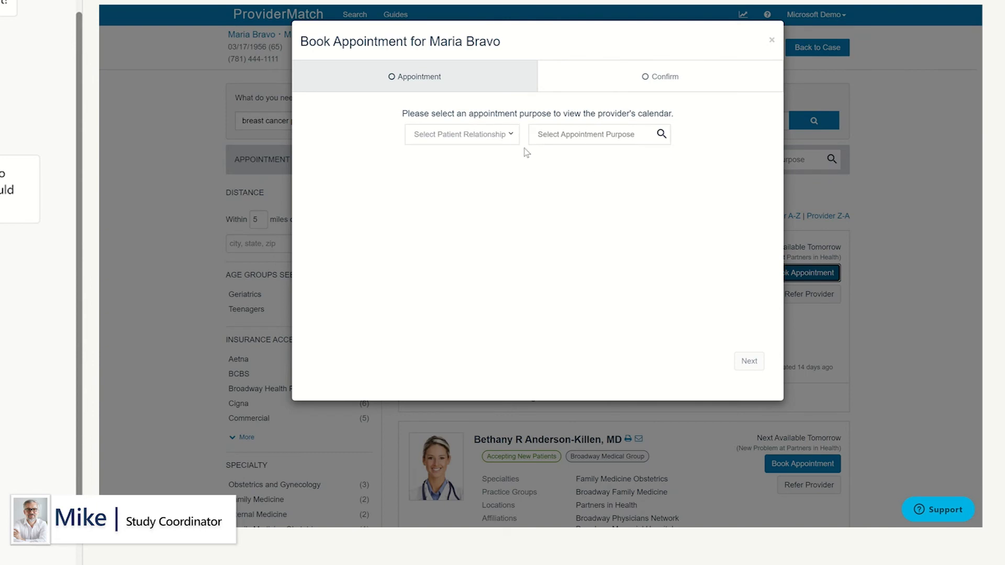